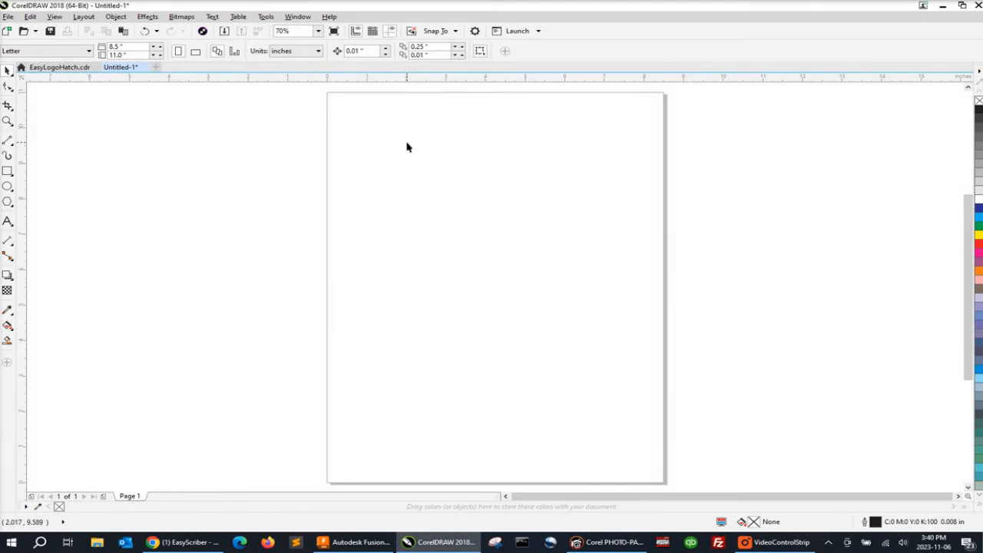
pyautogui.moveTo(720, 296)
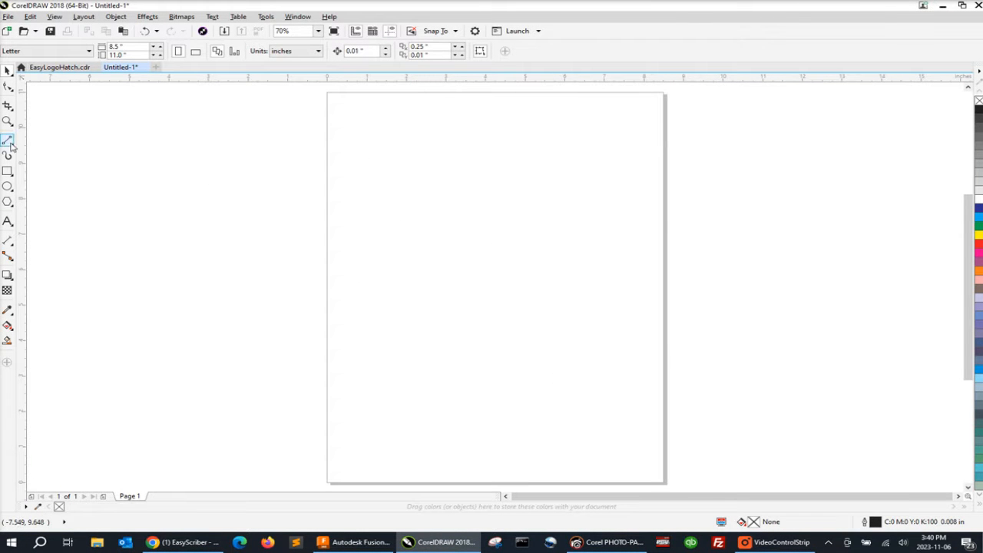
# Draw a perfectly horizontal 2-Point Line across the page, just below its middle
pyautogui.click(7, 141)
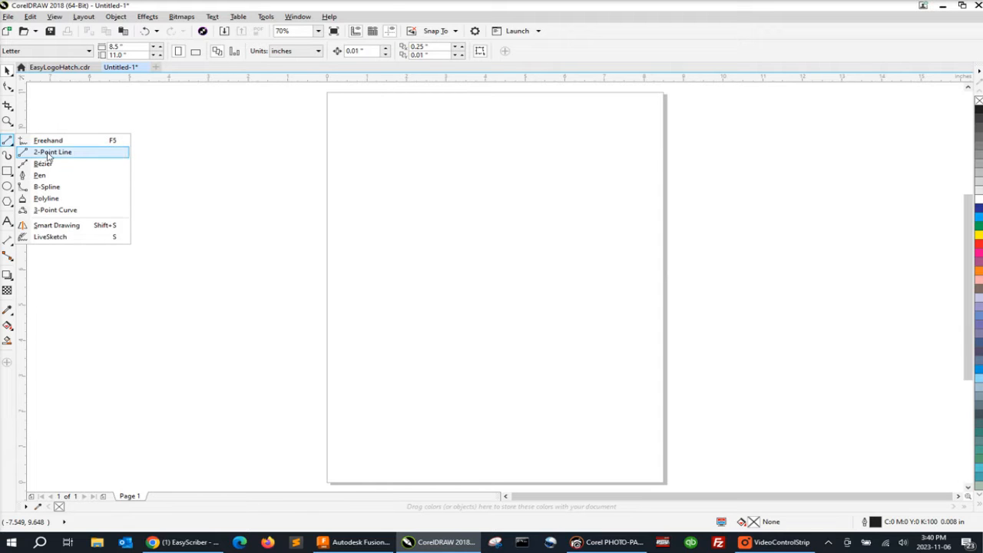
pyautogui.click(53, 151)
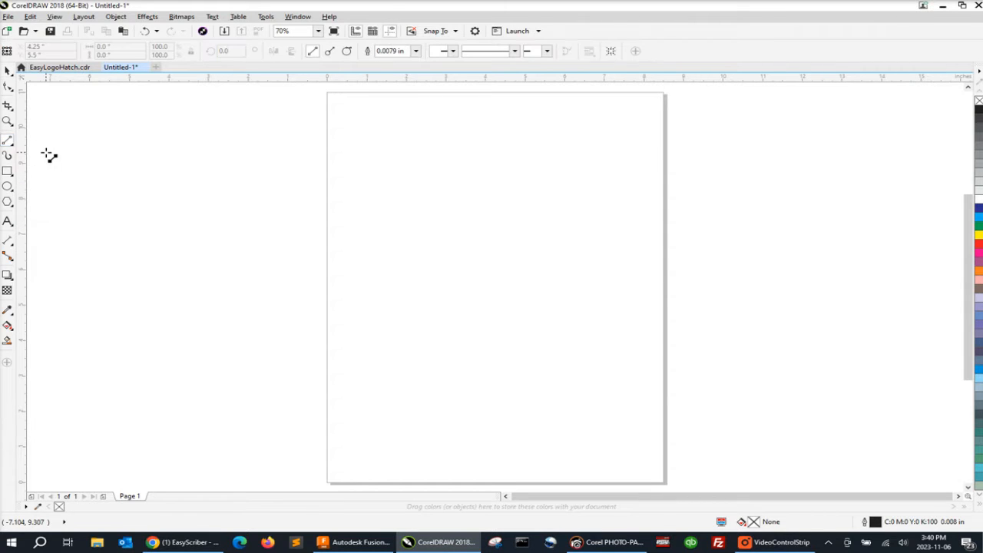
pyautogui.moveTo(346, 357)
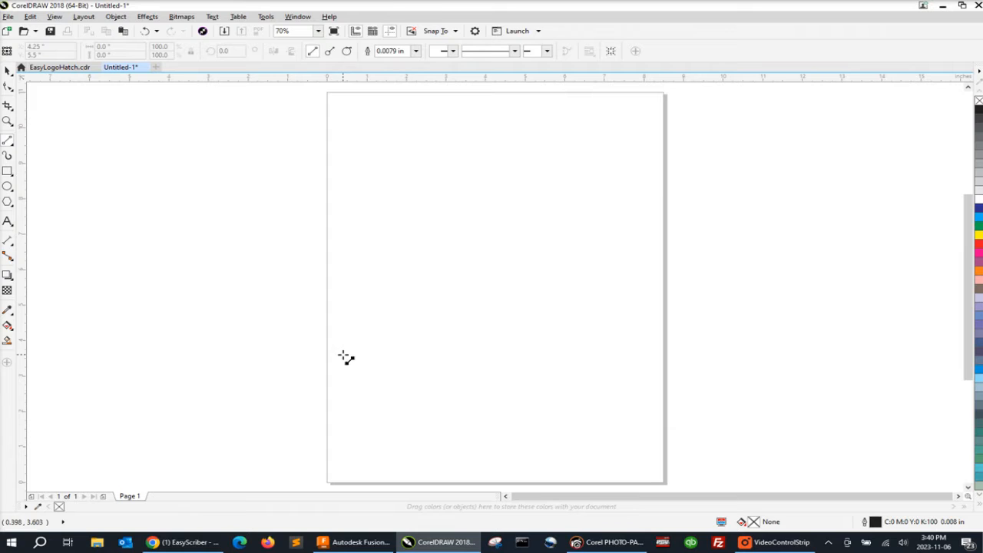
pyautogui.moveTo(336, 360); pyautogui.dragTo(644, 354)
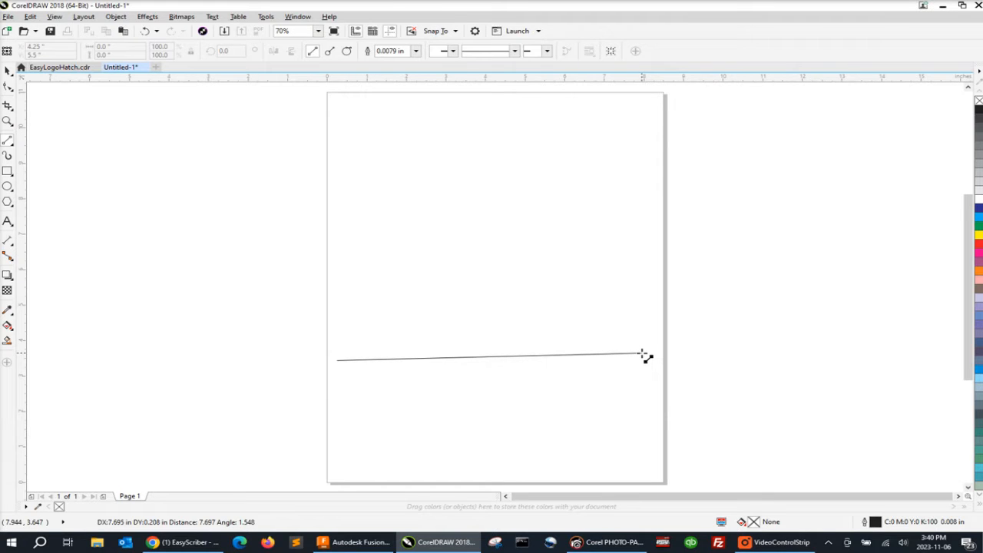
pyautogui.moveTo(641, 355); pyautogui.dragTo(643, 359)
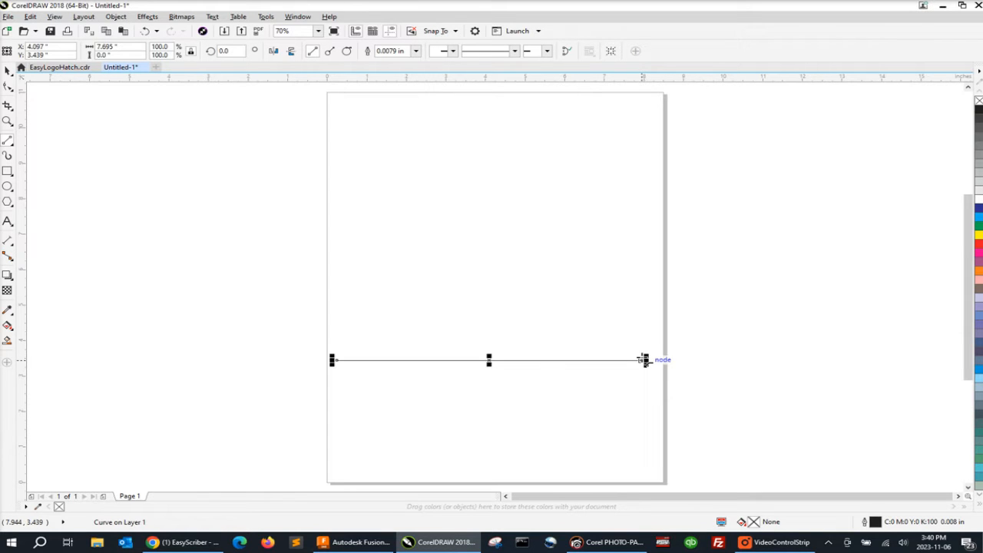
pyautogui.moveTo(65, 98)
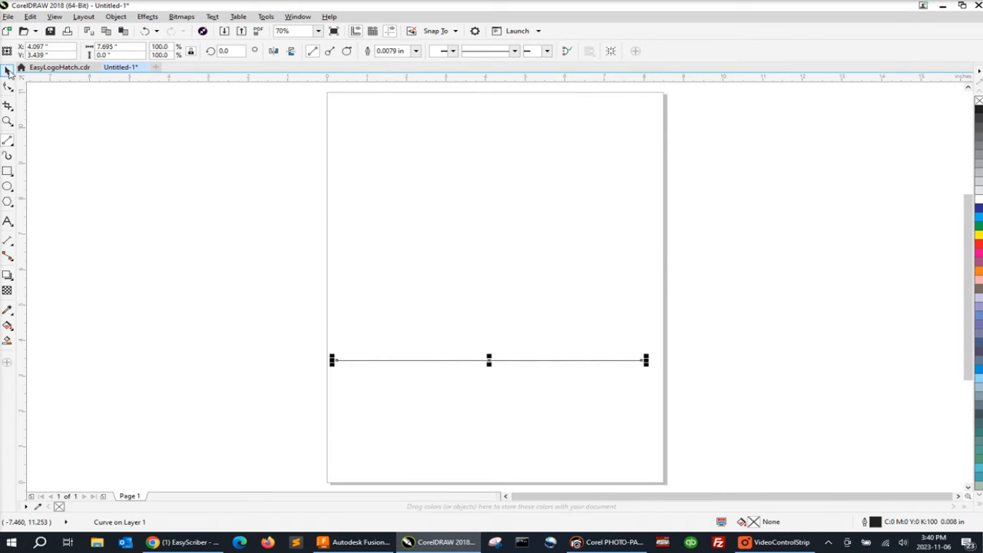
pyautogui.moveTo(9, 73)
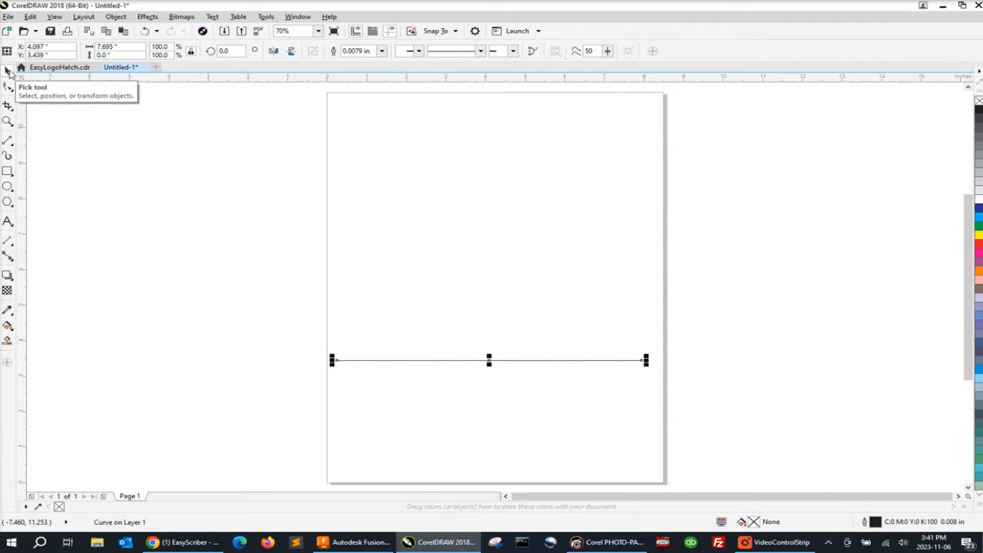
pyautogui.moveTo(151, 43)
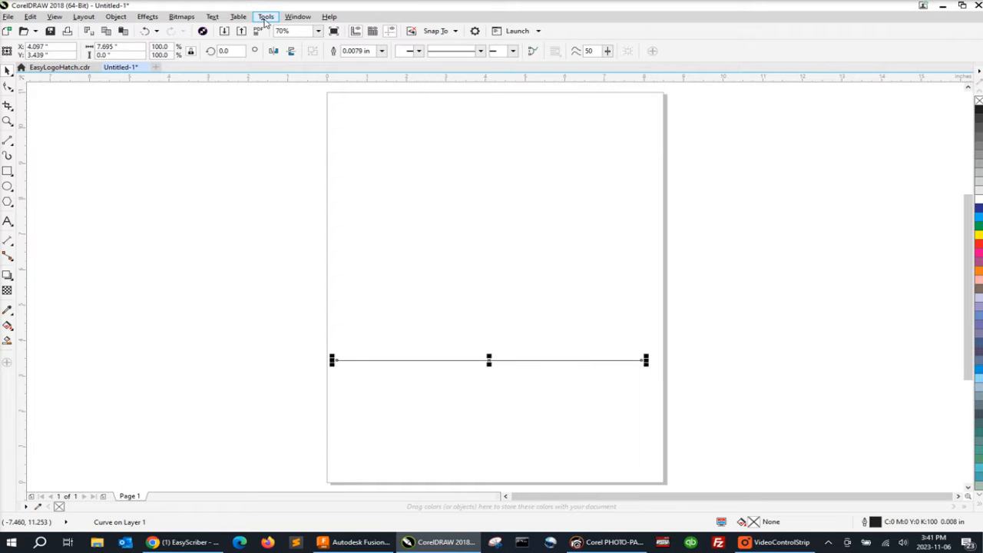
# In Document General options, set Duplicate offset to Horizontal 0 and Vertical 0.01 inches
pyautogui.click(265, 16)
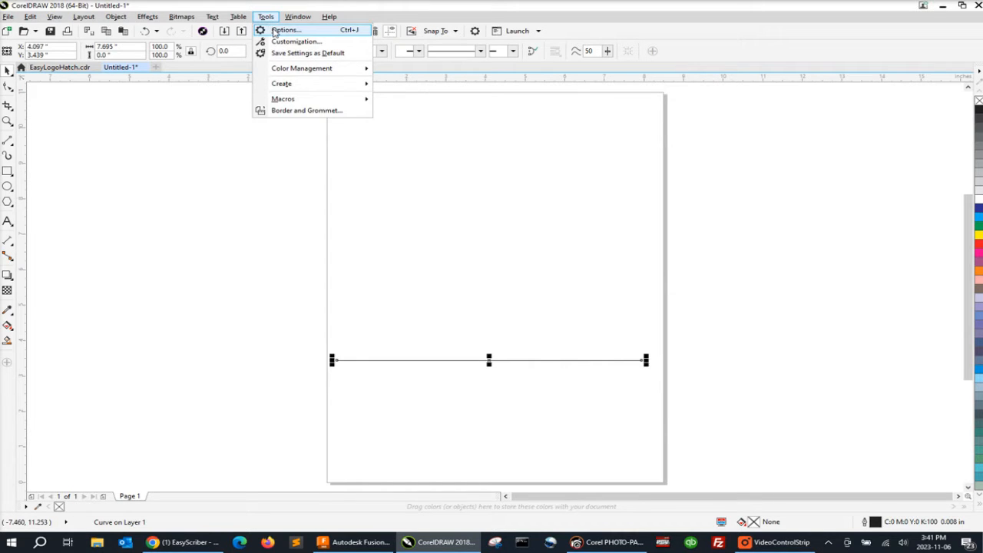
pyautogui.click(284, 29)
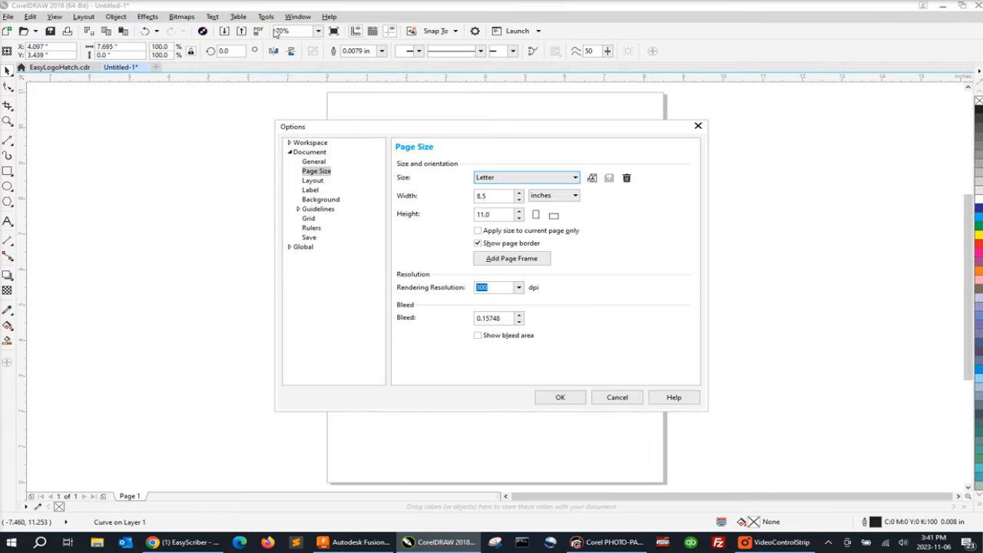
pyautogui.moveTo(287, 114)
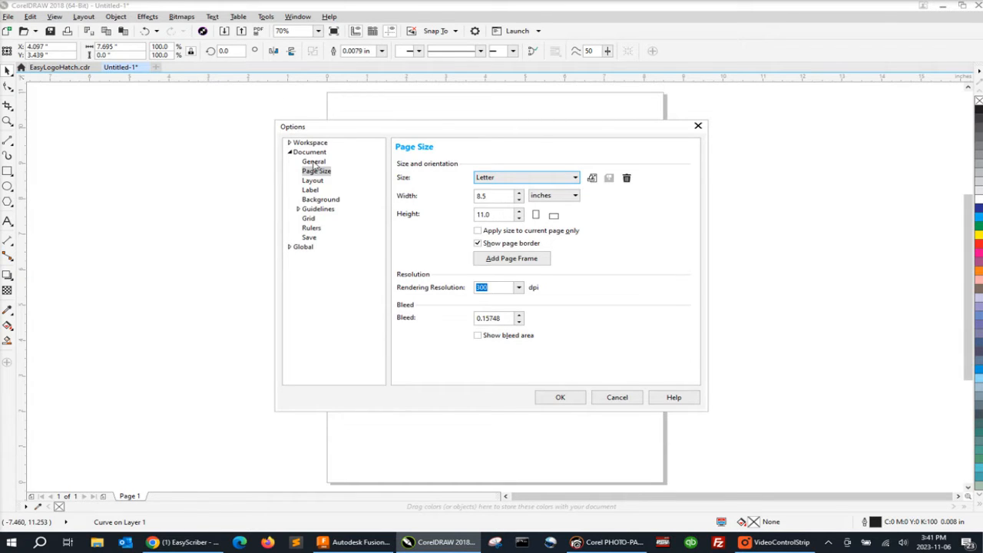
pyautogui.click(313, 161)
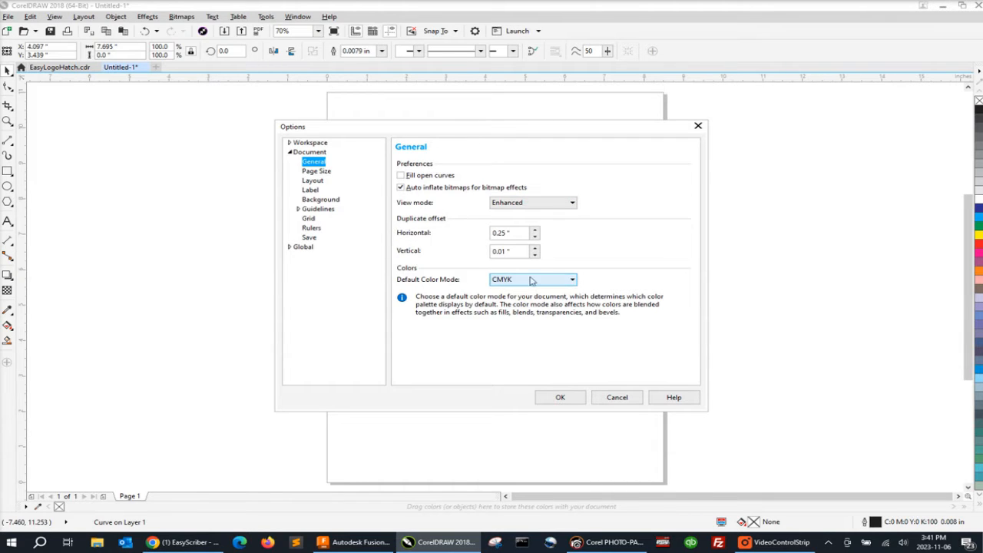
pyautogui.tripleClick(507, 233)
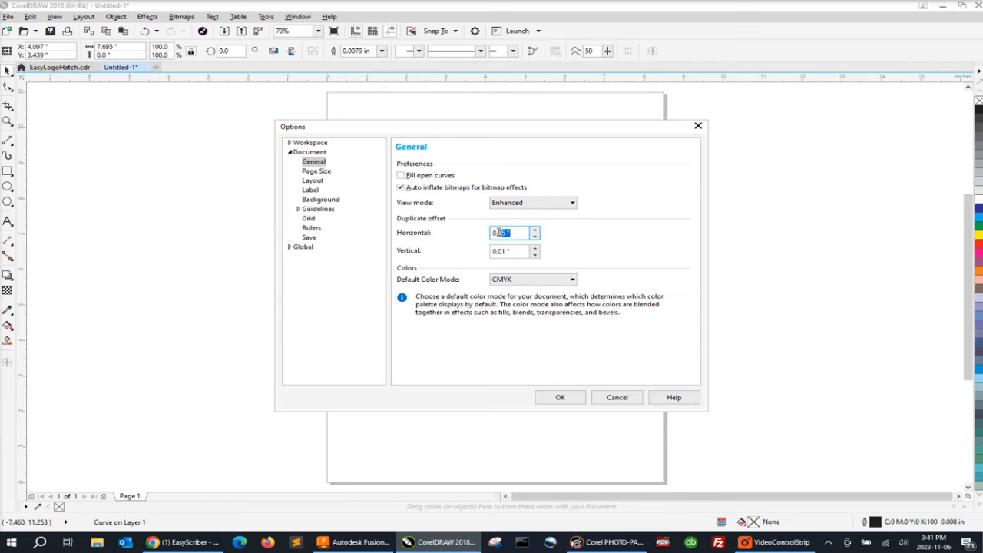
pyautogui.write('0')
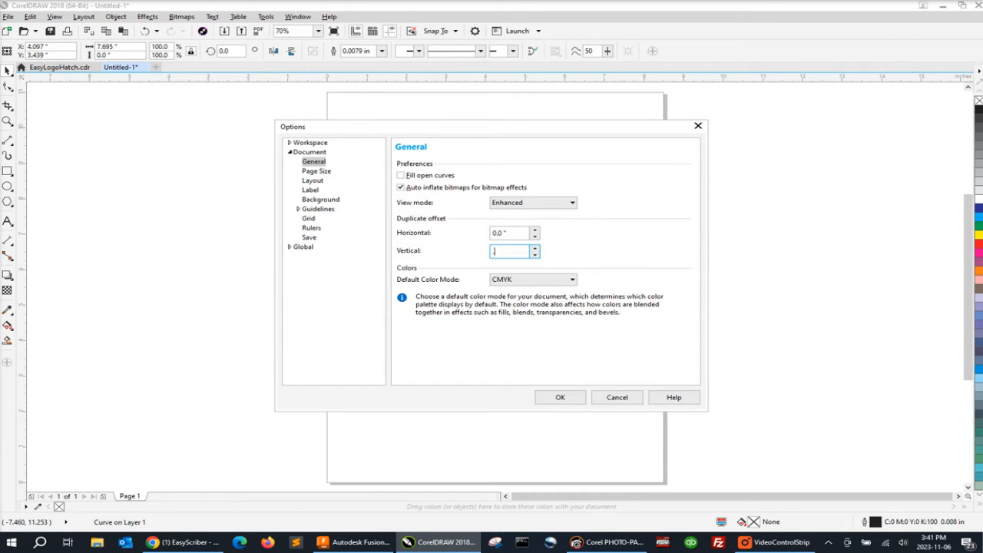
pyautogui.write('.01')
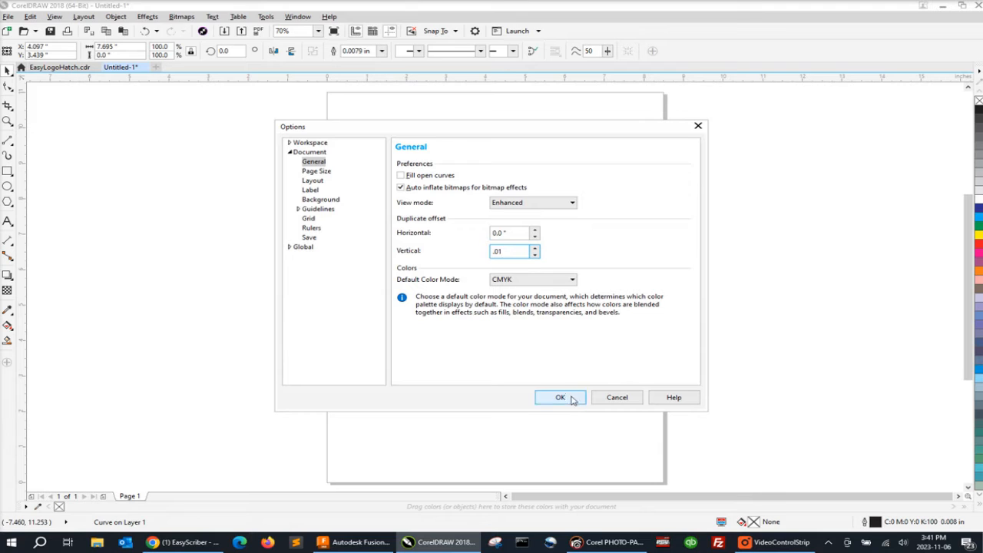
pyautogui.click(560, 397)
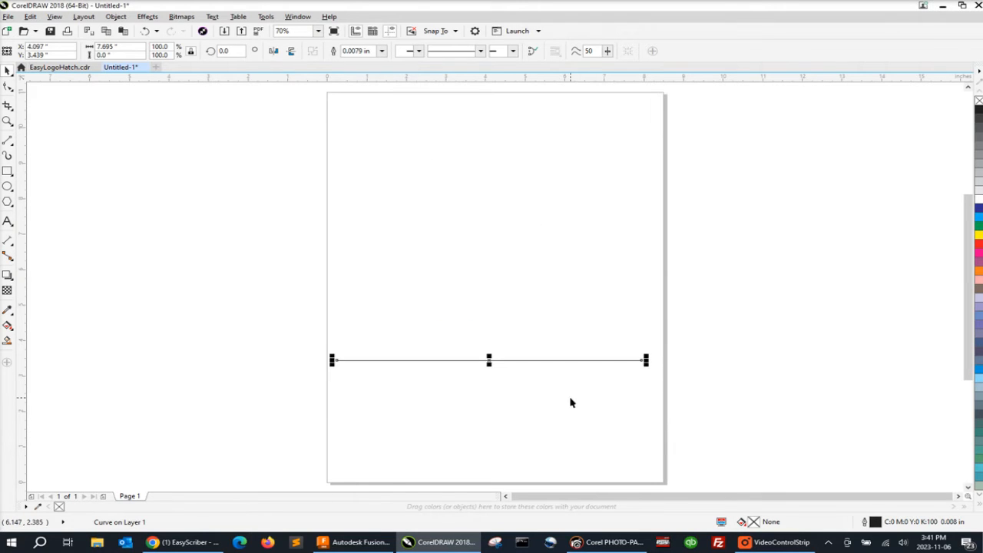
pyautogui.moveTo(495, 360)
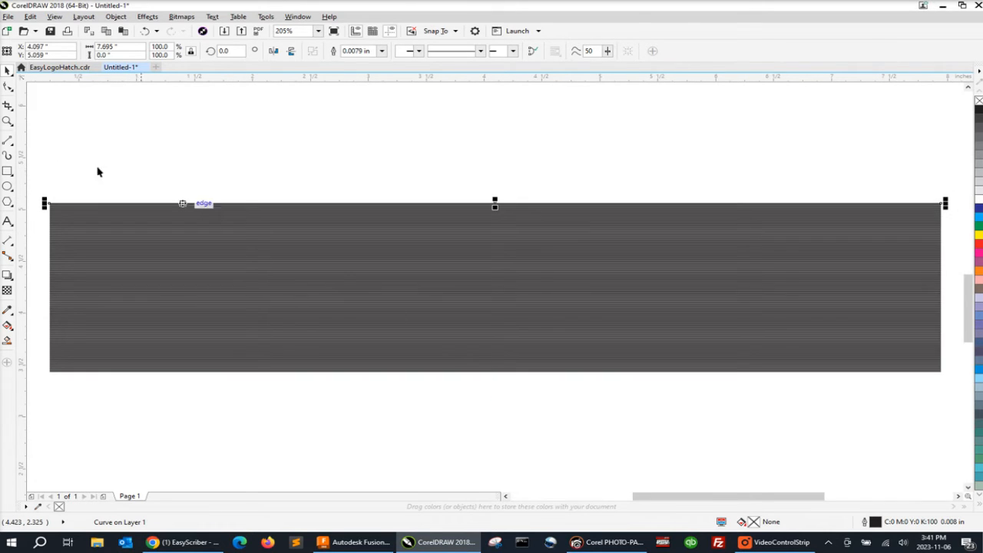
# Deselect the dense stack of duplicated horizontal lines
pyautogui.click(8, 121)
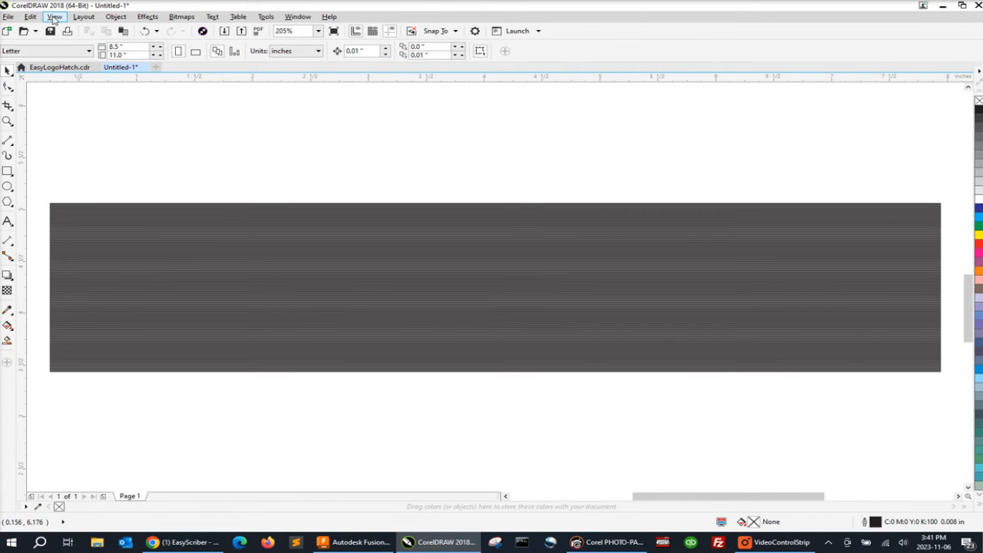
# Group the 163 stacked hatch lines, deselect, and switch to the logo document
pyautogui.click(30, 16)
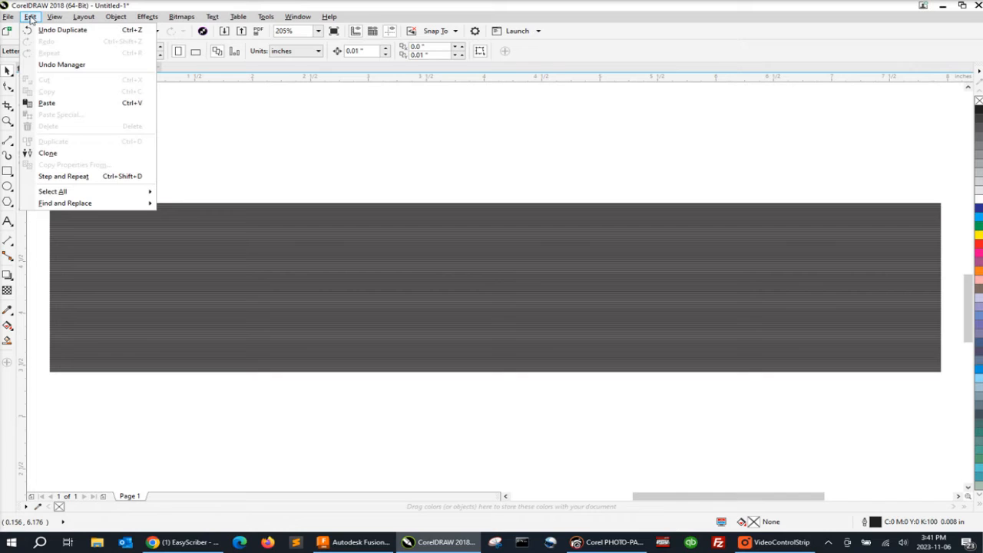
pyautogui.moveTo(52, 191)
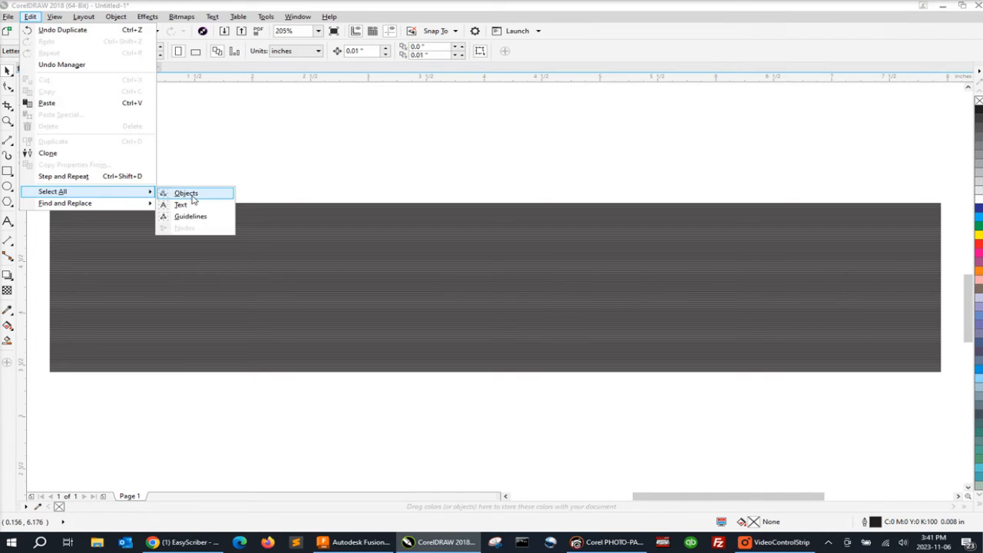
pyautogui.click(186, 193)
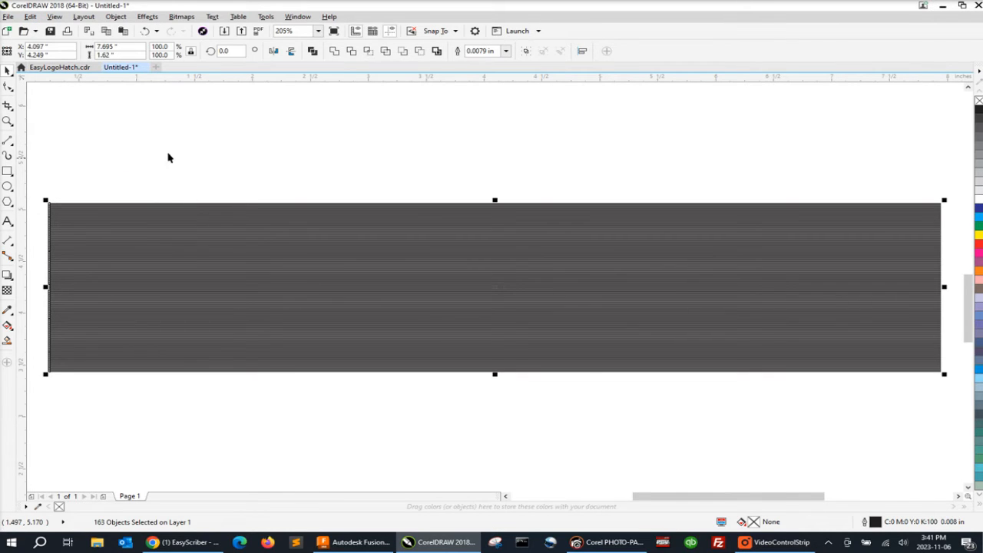
pyautogui.click(115, 16)
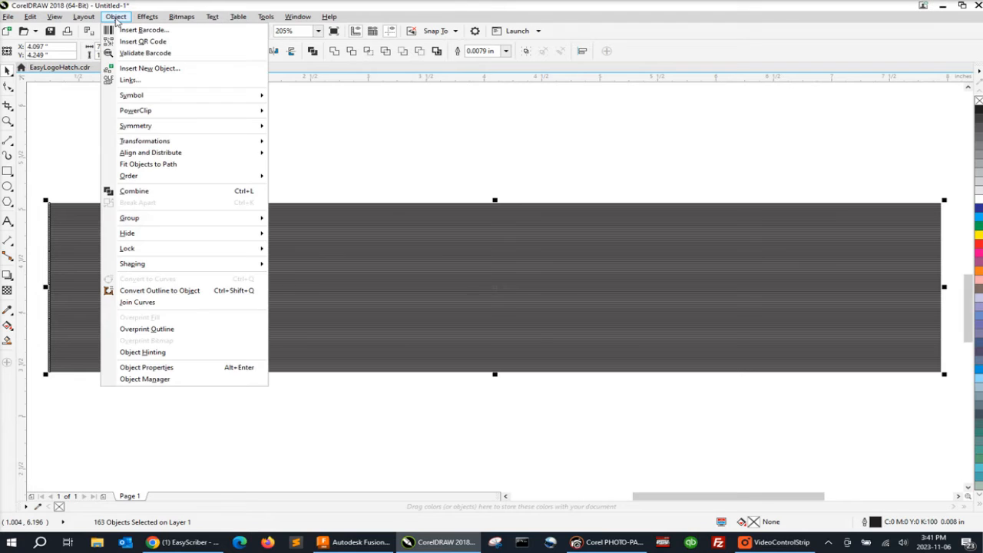
pyautogui.moveTo(169, 164)
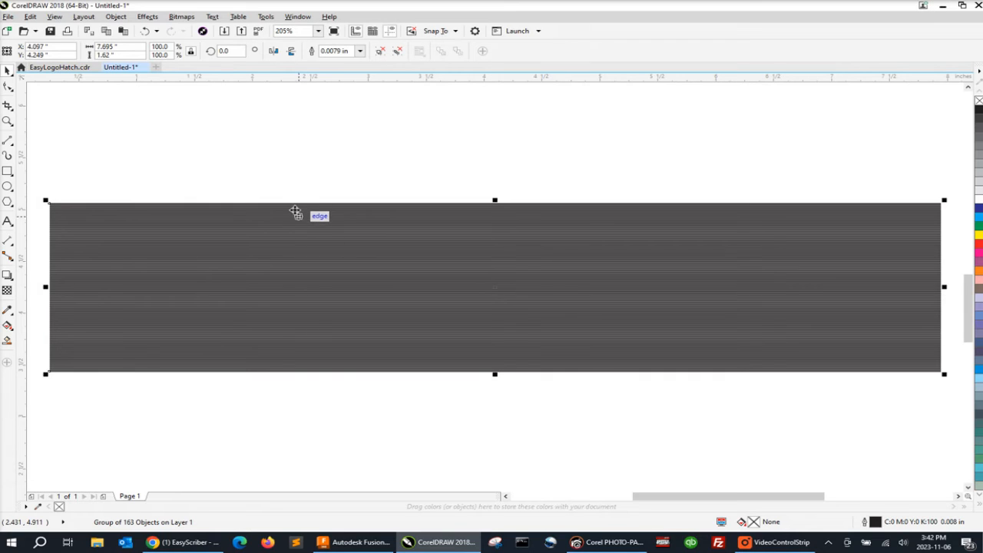
pyautogui.click(278, 177)
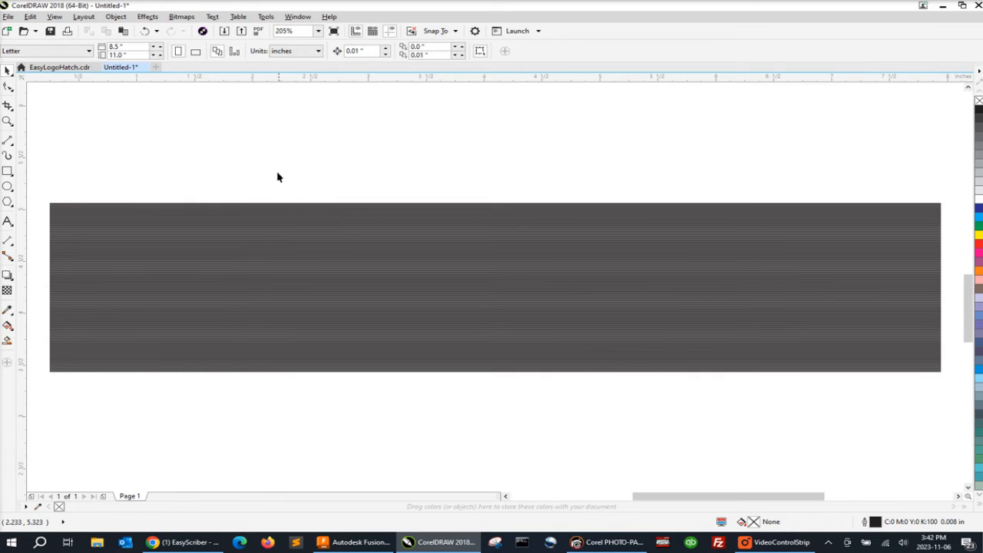
pyautogui.click(54, 67)
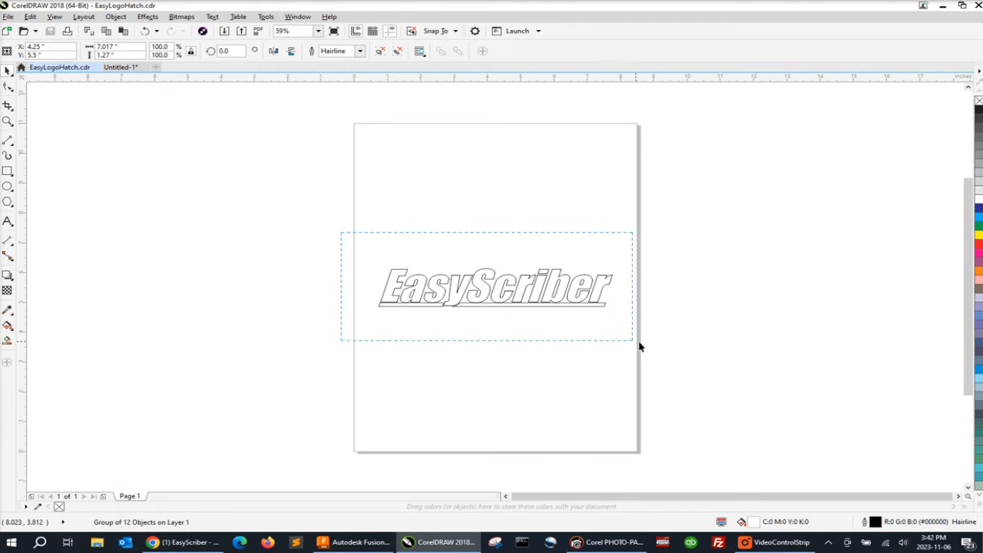
# Paste the EasyScriber logo into Untitled-1 and center it over the hatch band
pyautogui.click(491, 288)
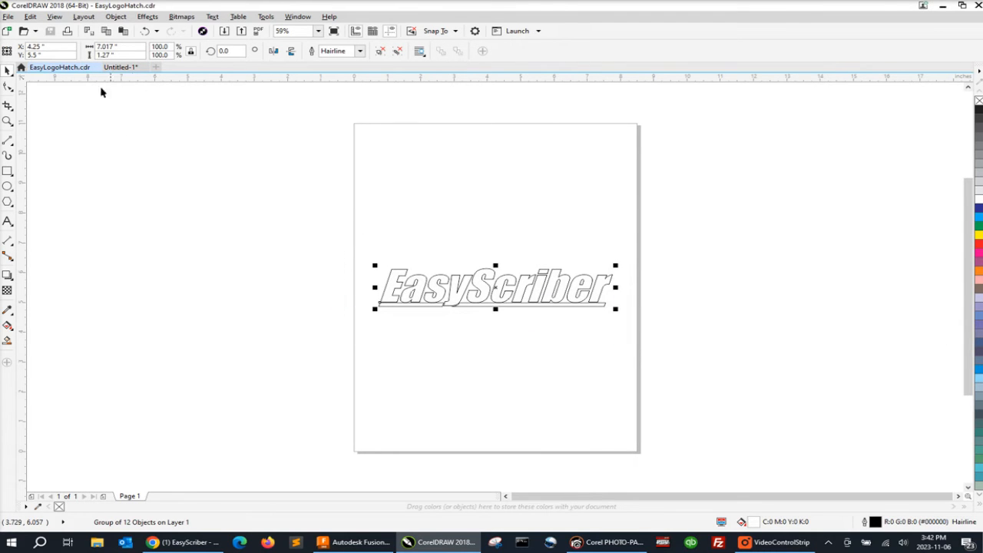
pyautogui.click(30, 16)
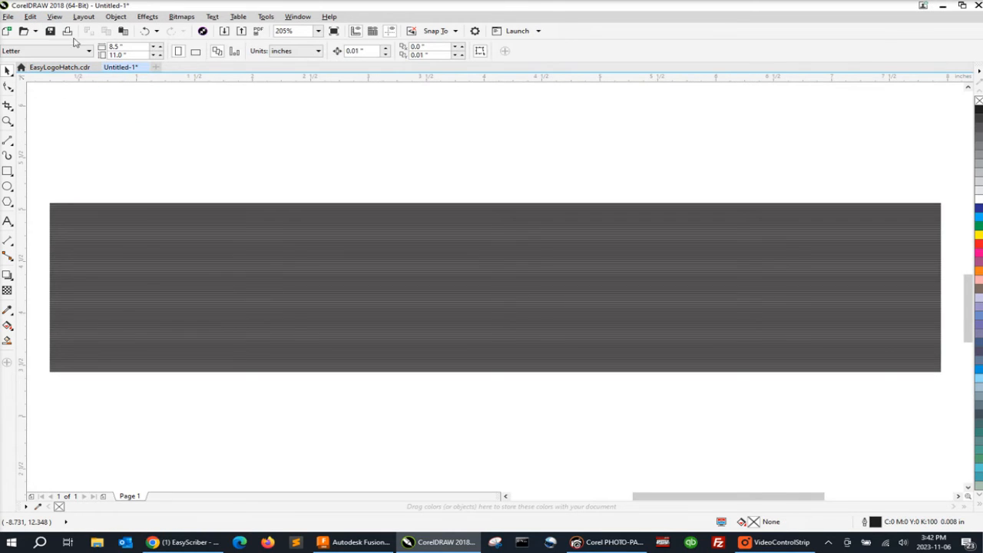
pyautogui.click(30, 16)
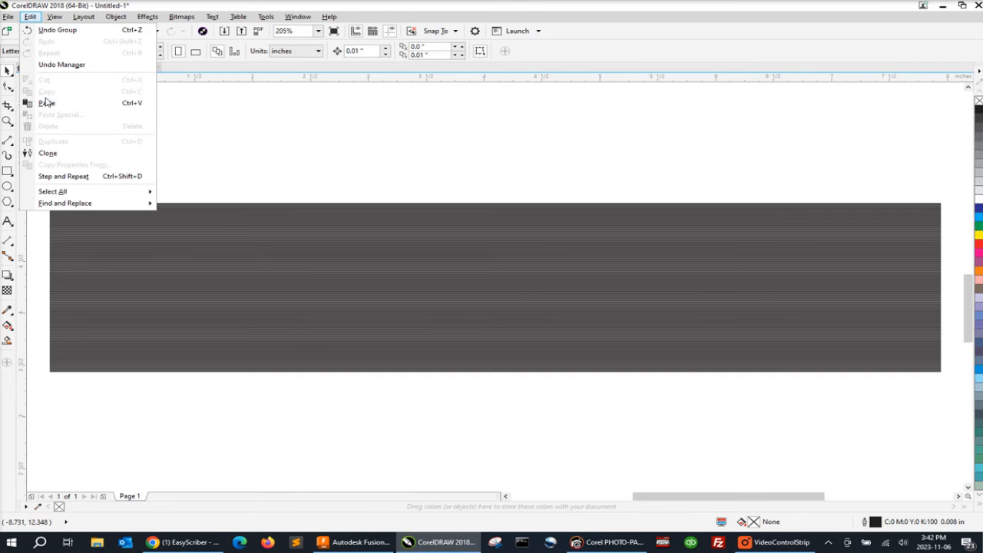
pyautogui.click(46, 103)
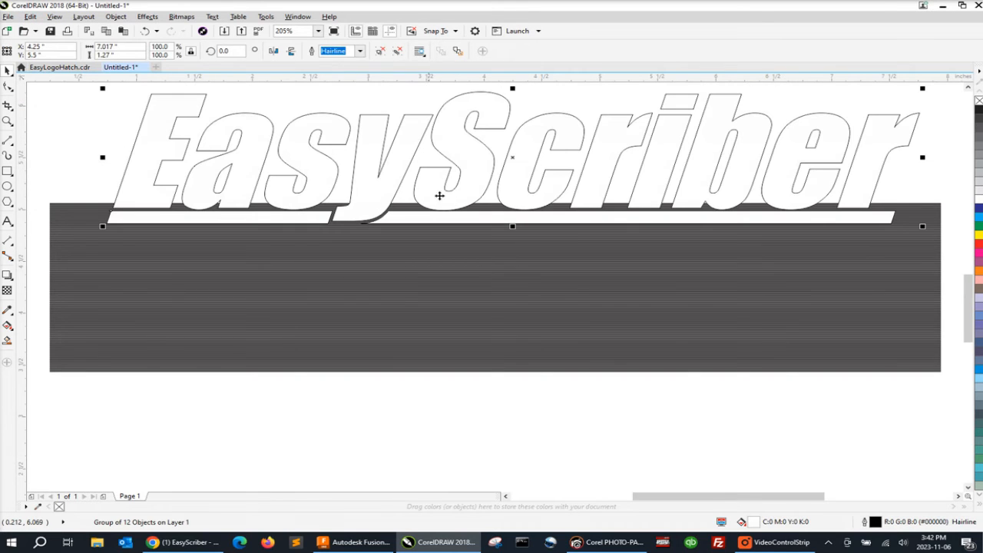
pyautogui.moveTo(439, 196); pyautogui.dragTo(507, 240)
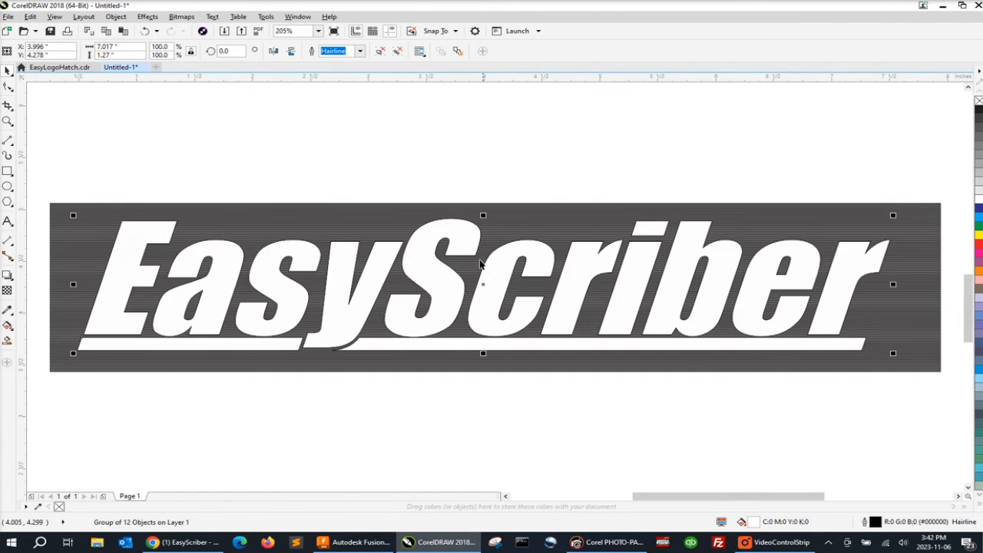
# Deselect the logo and open the Shaping docker via Object > Shaping
pyautogui.click(400, 161)
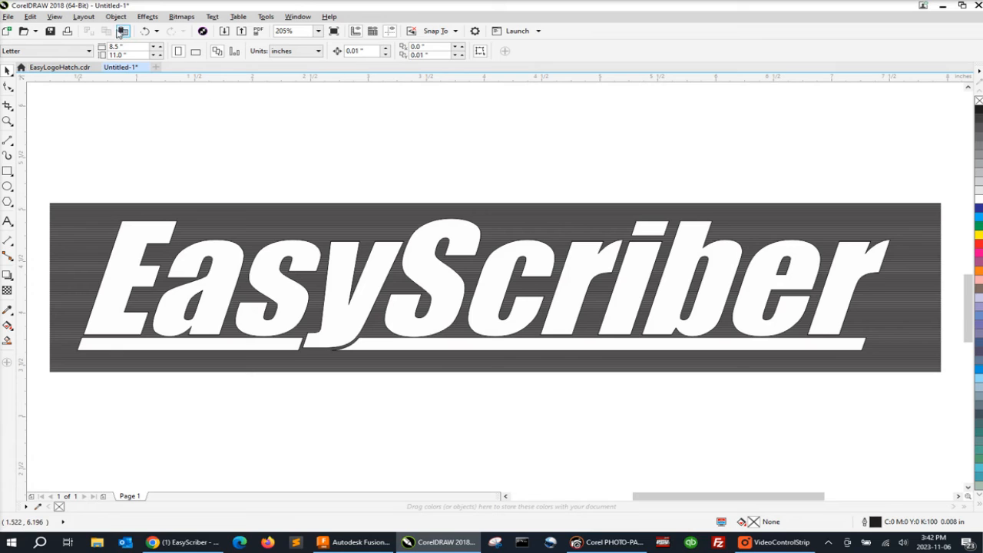
pyautogui.click(116, 16)
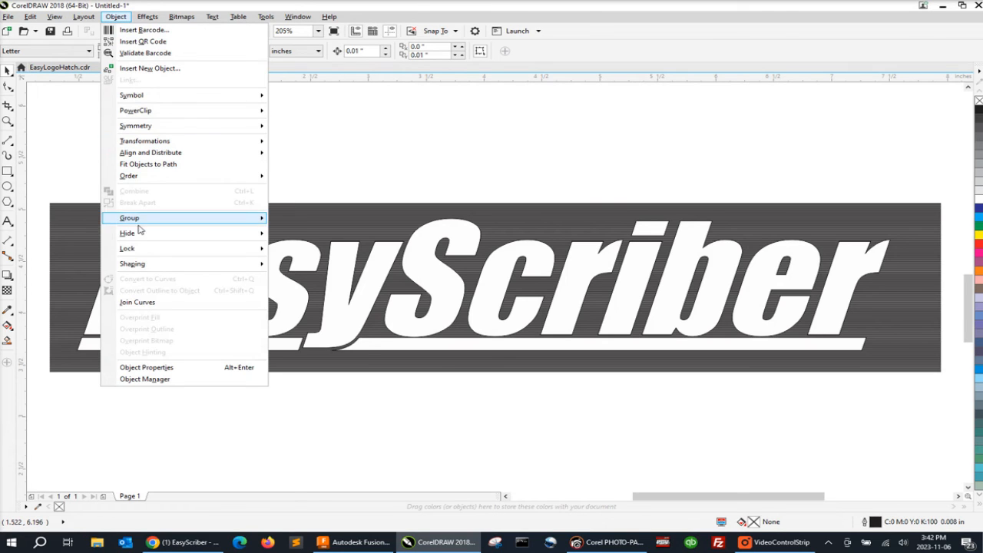
pyautogui.moveTo(132, 263)
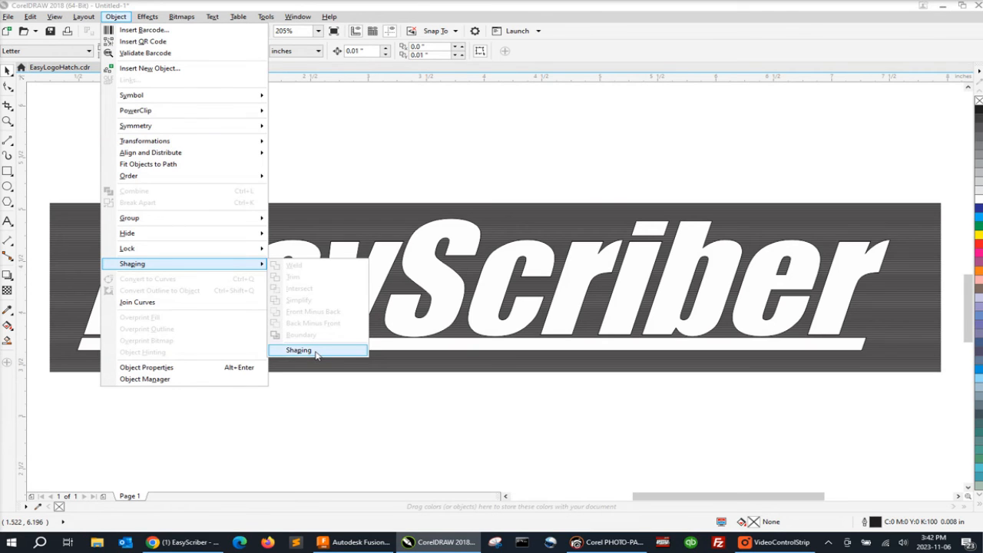
pyautogui.click(298, 350)
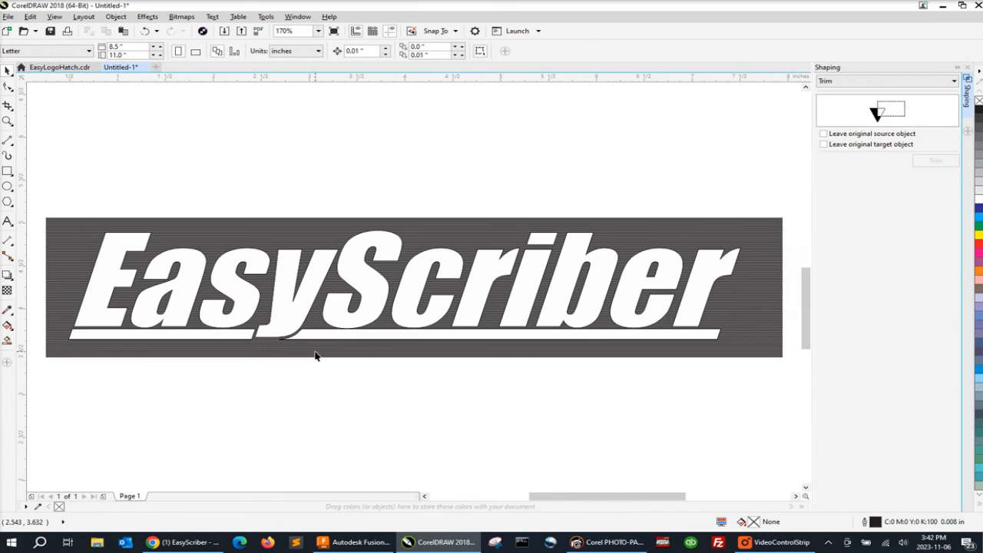
pyautogui.moveTo(837, 93)
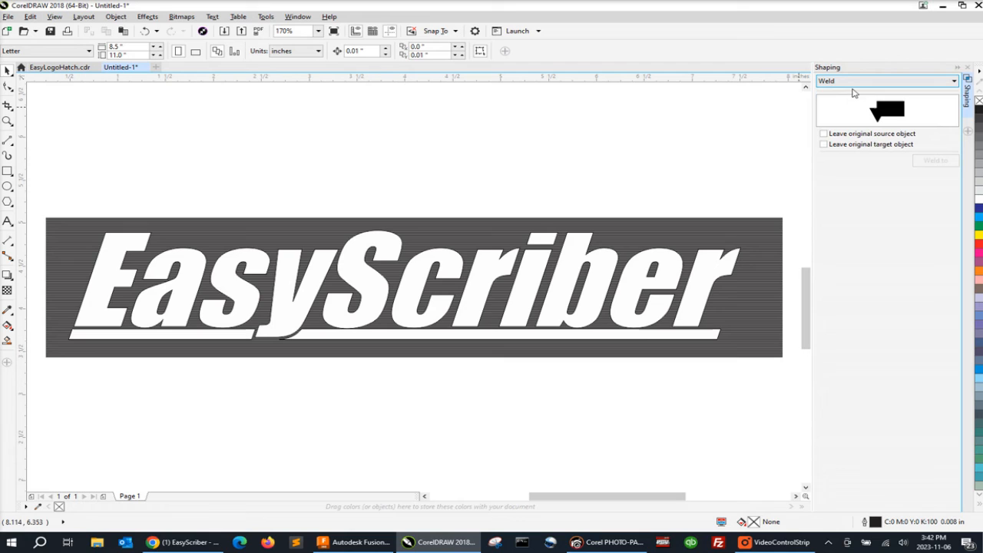
# Trim the hatch-line group against the EasyScriber logo, then return to the Pick tool
pyautogui.click(414, 286)
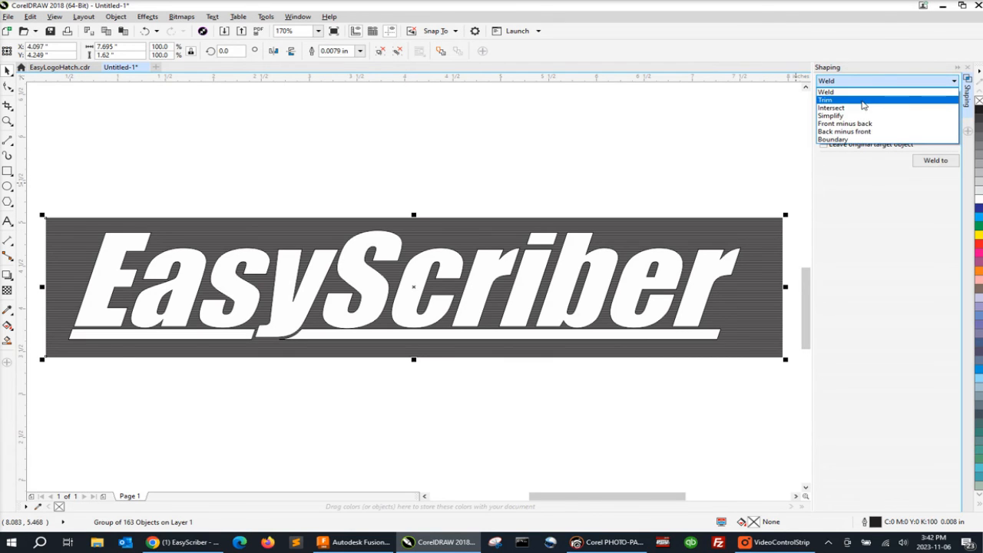
pyautogui.click(824, 100)
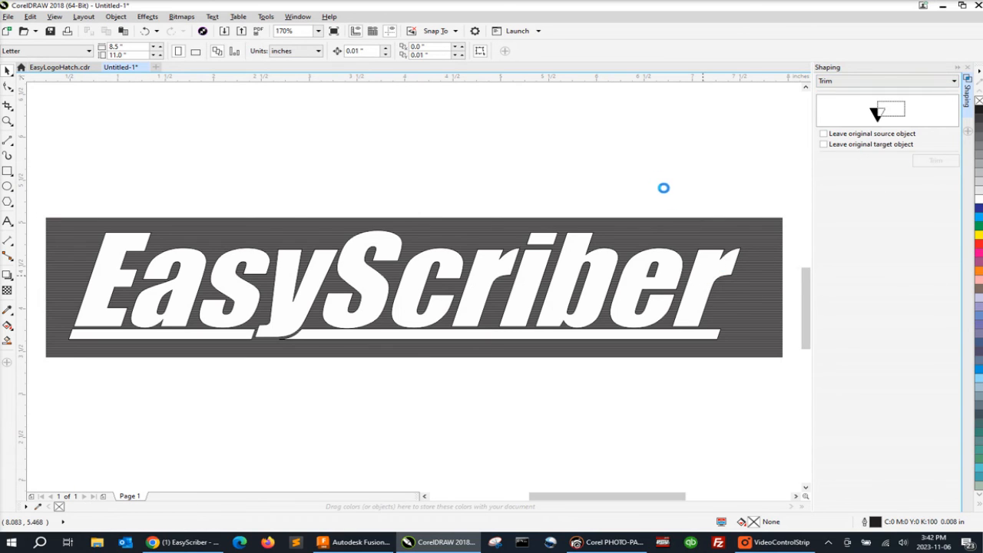
pyautogui.click(414, 288)
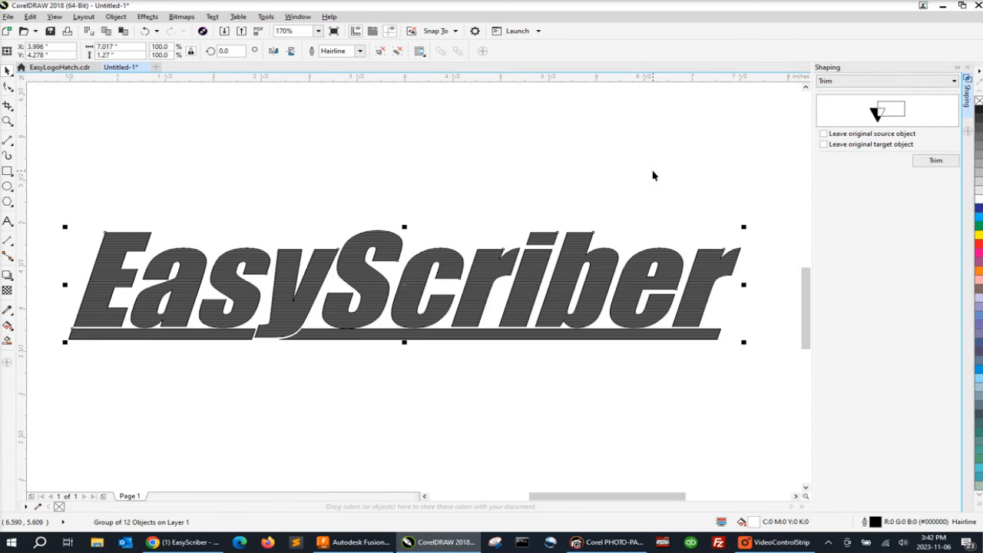
pyautogui.moveTo(87, 223)
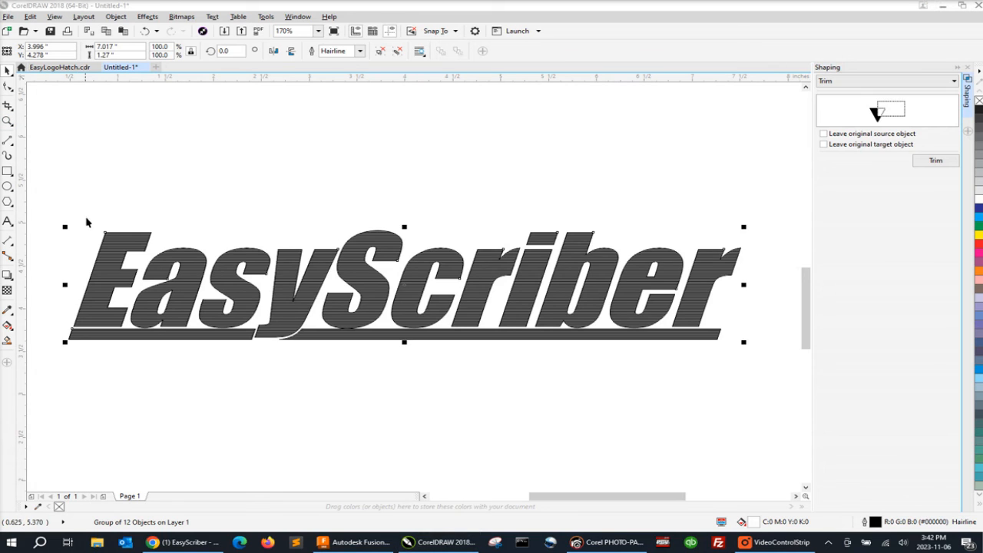
pyautogui.click(8, 120)
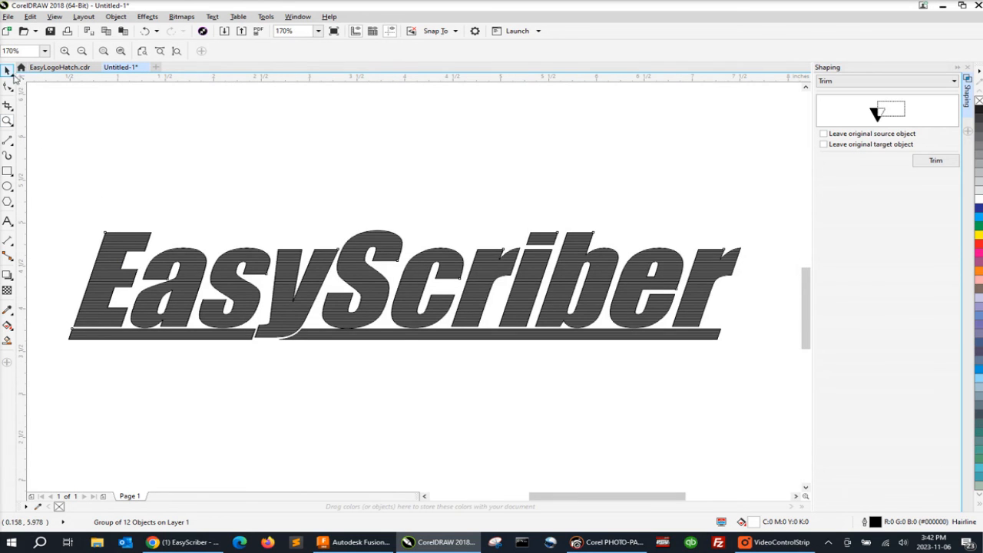
pyautogui.click(150, 151)
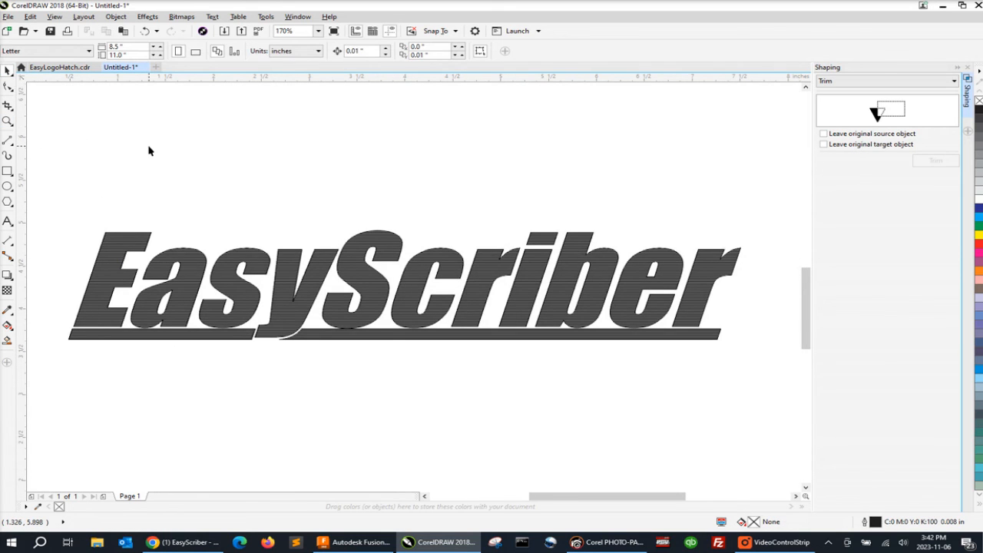